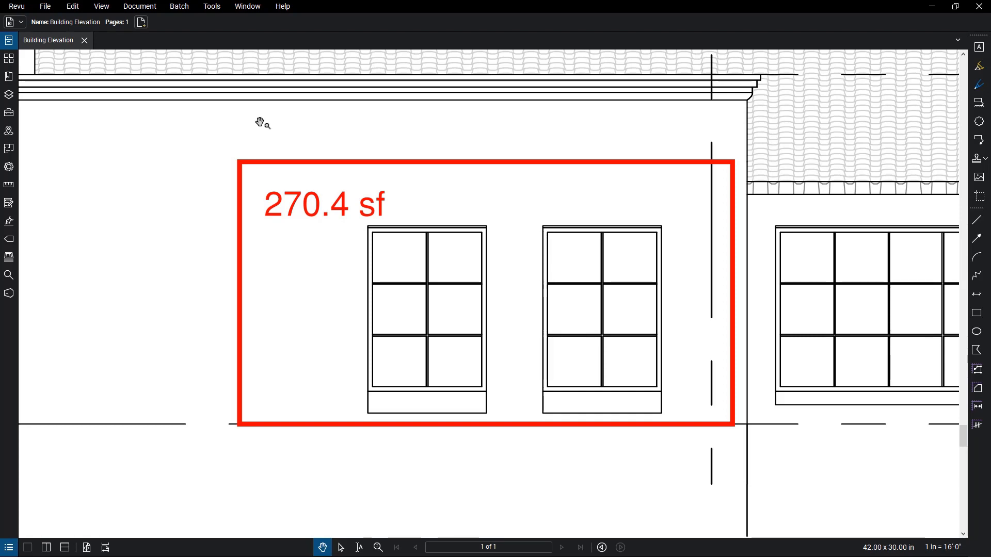
Step: Open the Measure tools submenu to reach Polygon Cutout over the 270.4 sf wall area
click(212, 6)
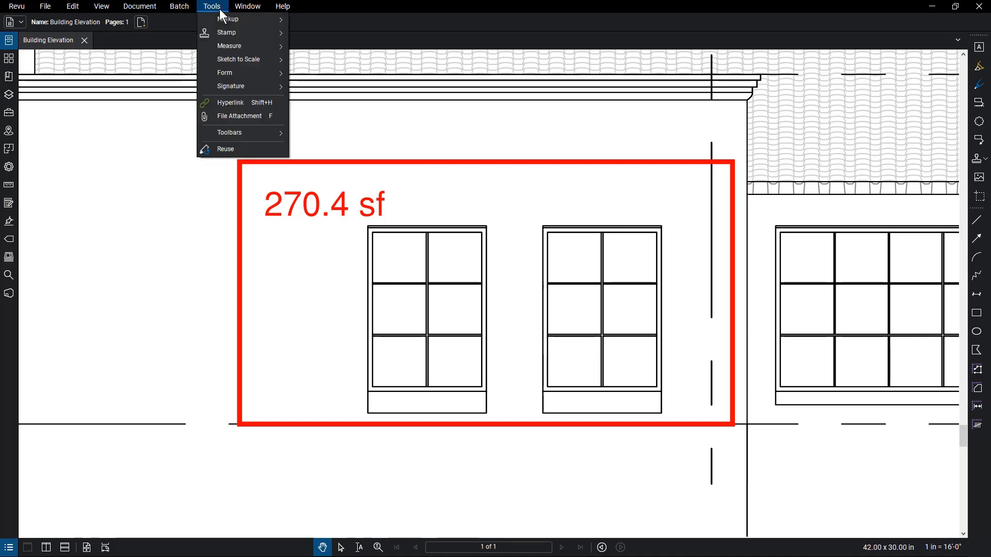
mouse_move(229, 45)
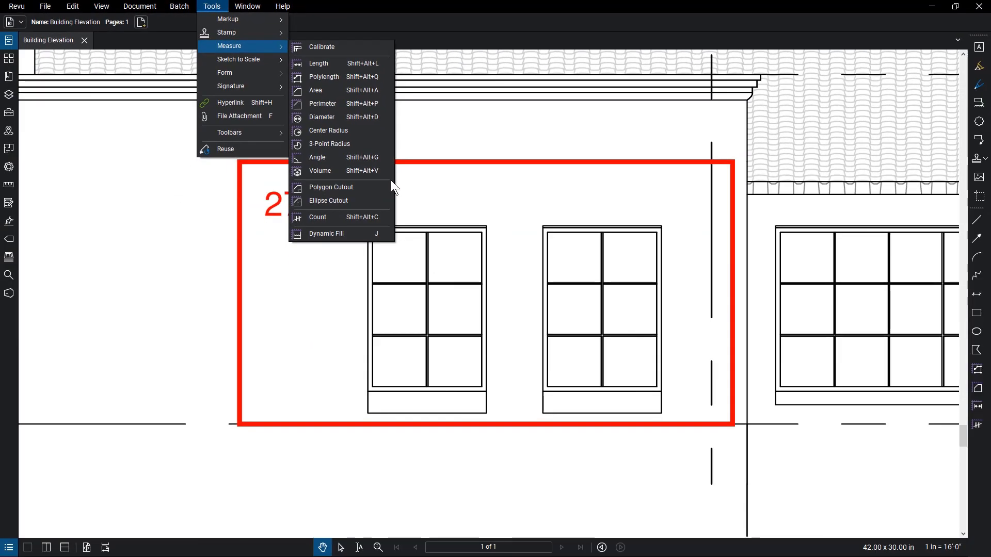
mouse_move(341, 187)
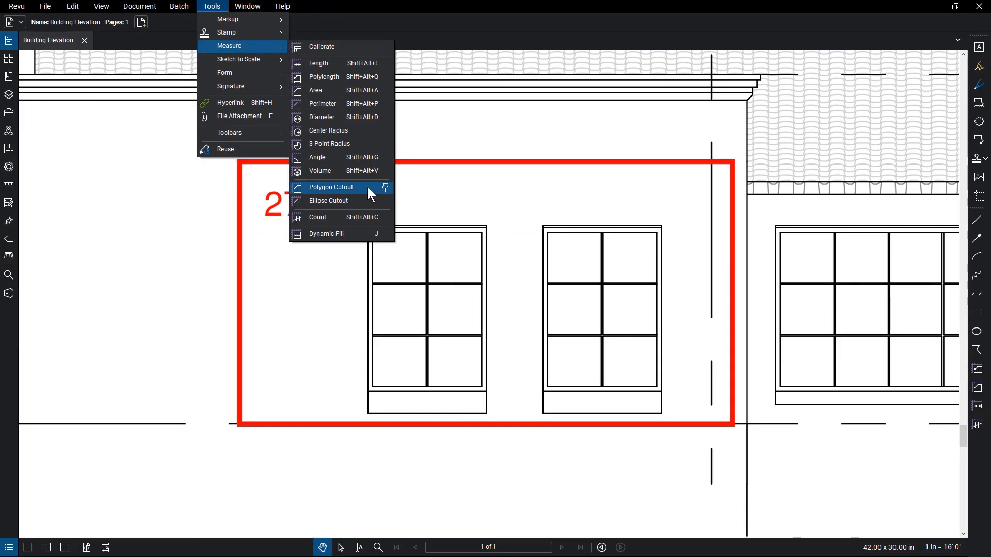
Step: Apply Polygon Cutout to the 270.4 sf area to remove the left window
click(330, 186)
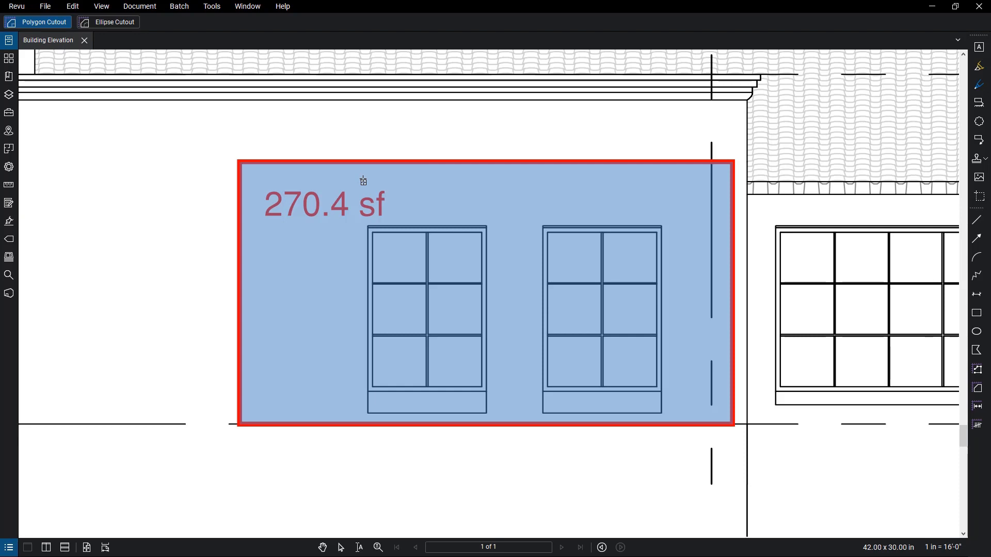
click(101, 6)
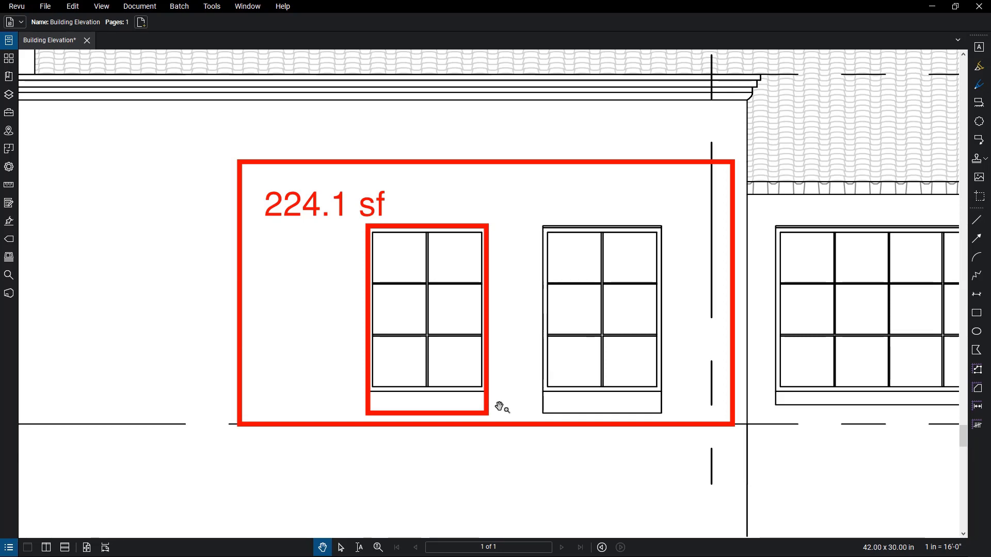
mouse_move(493, 366)
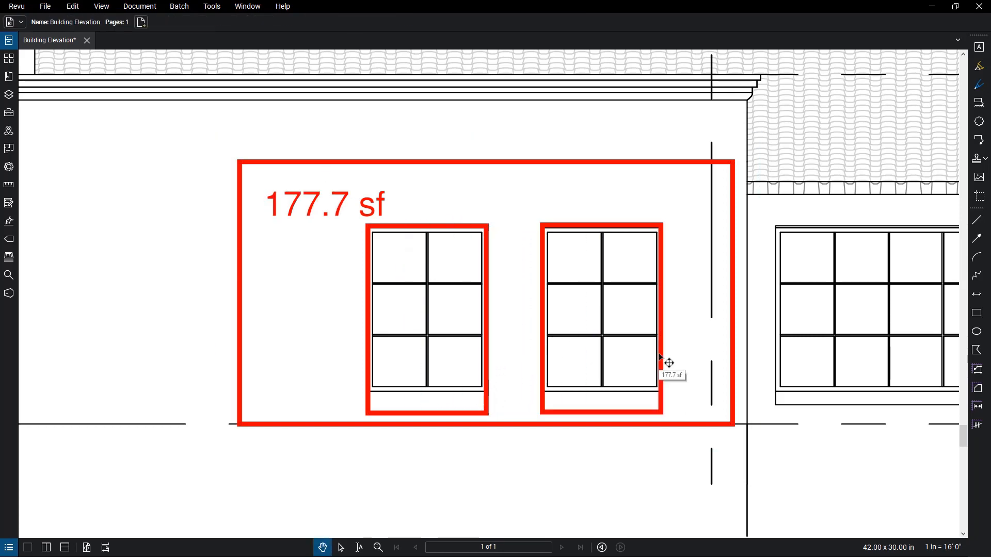
mouse_move(685, 353)
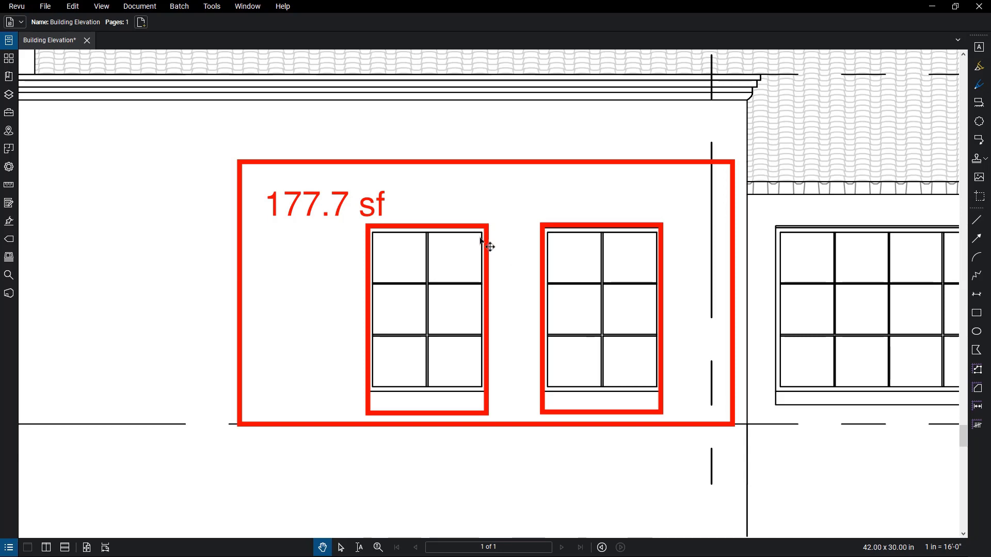
Step: Start a separate Area measurement of the left window (46.3 sf)
click(211, 6)
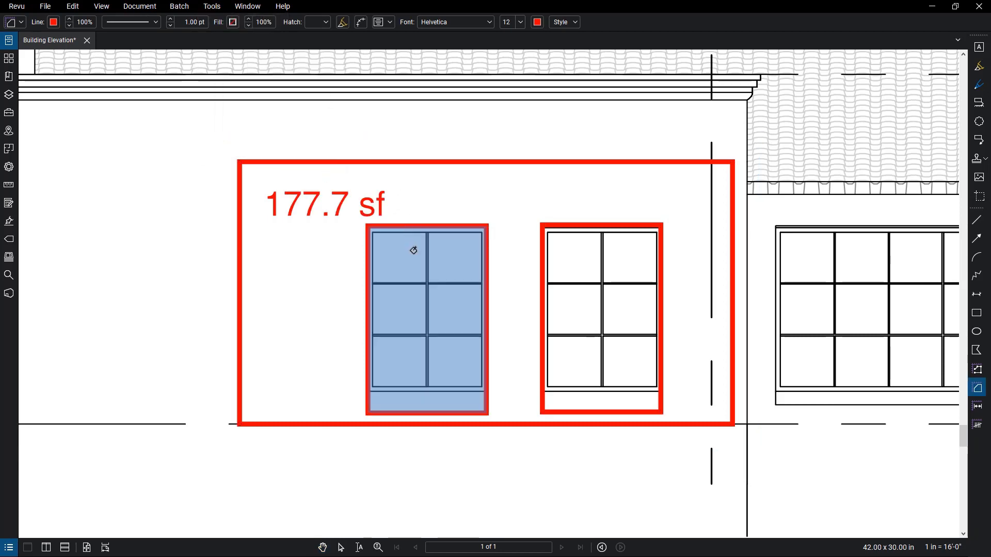
mouse_move(415, 258)
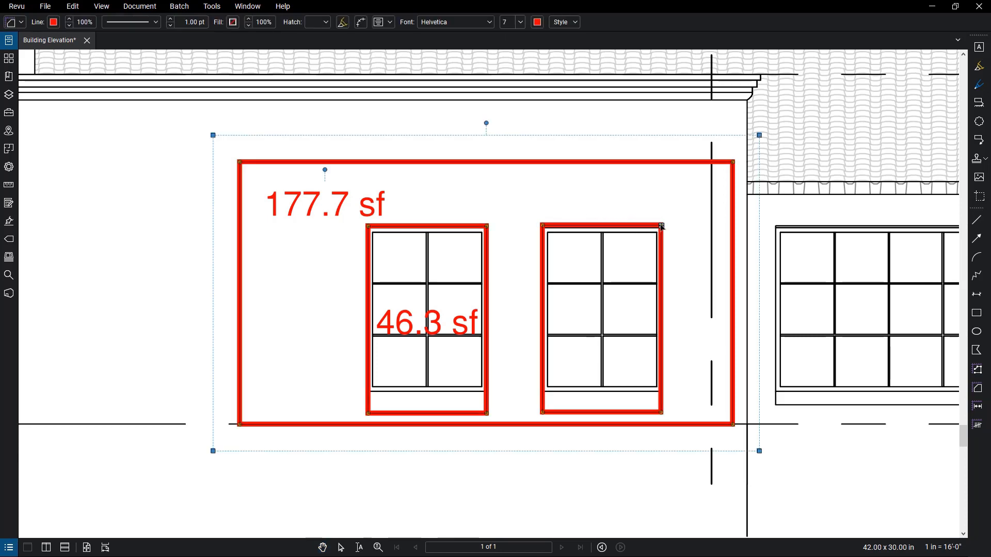
Step: Reposition the right cutout's corner, then curve its top-right edge outward, making the wall 173 sf
drag(661, 226, 668, 202)
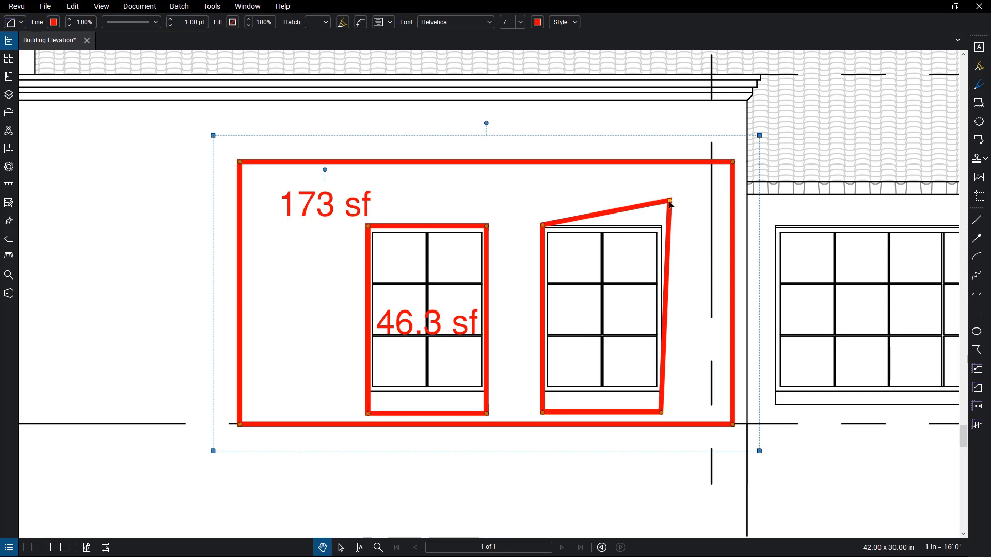
drag(670, 201, 659, 226)
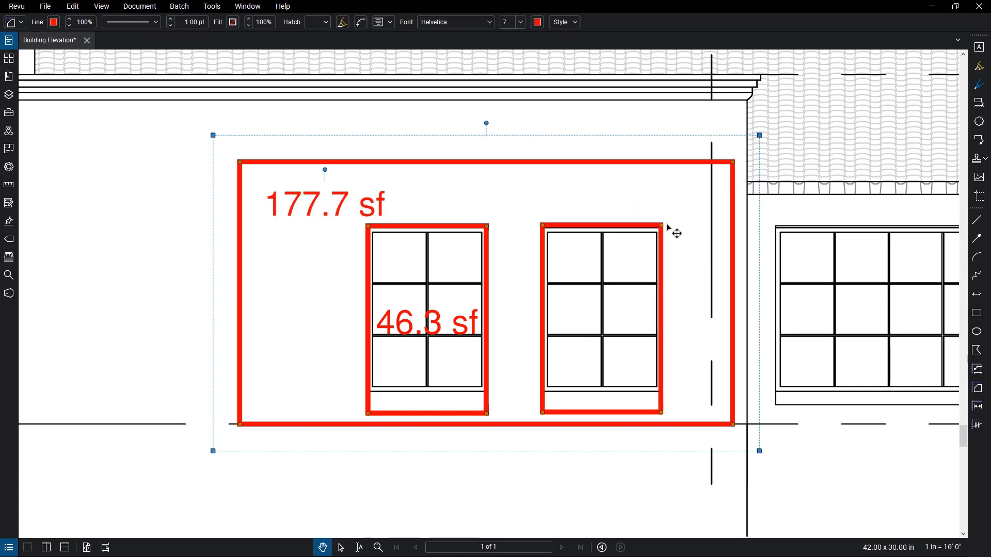
mouse_move(664, 227)
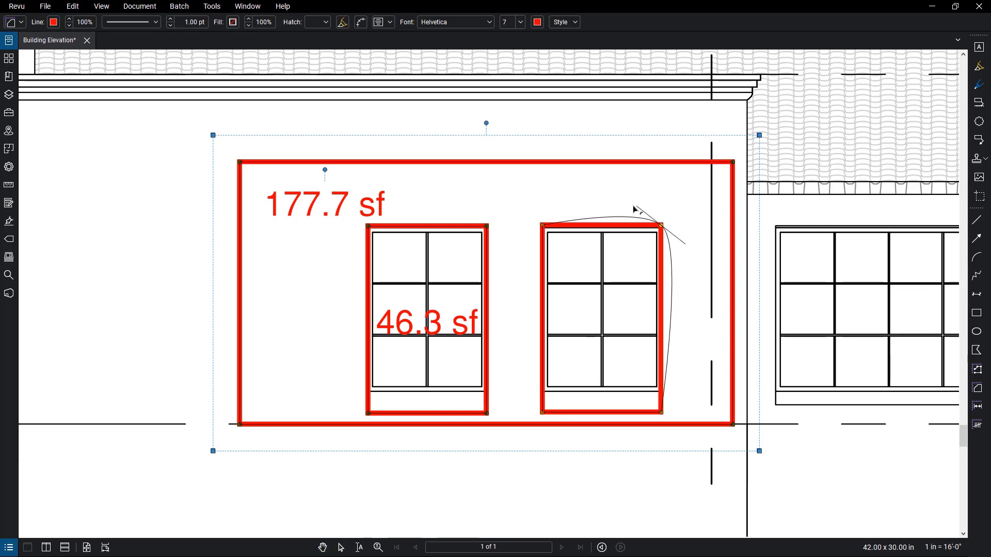
drag(661, 224, 632, 207)
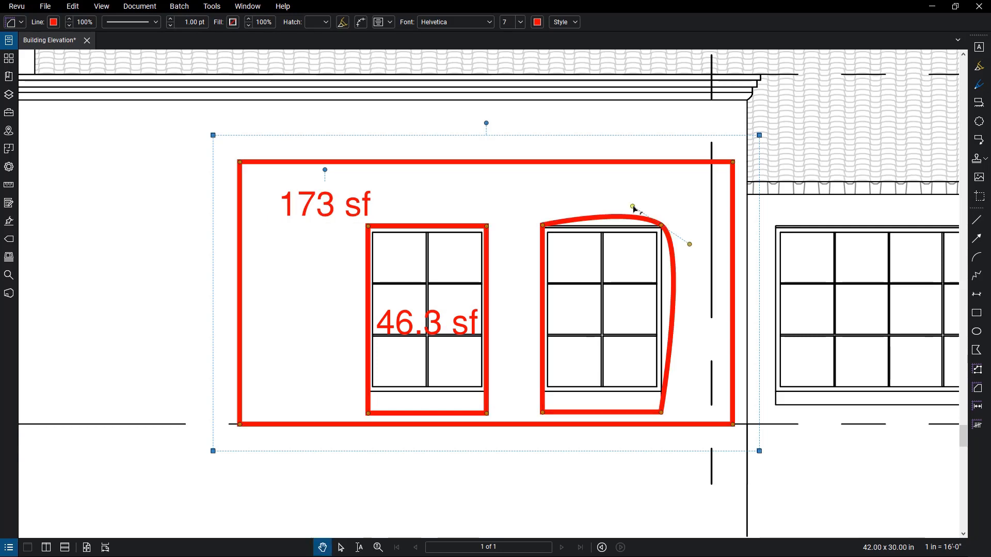